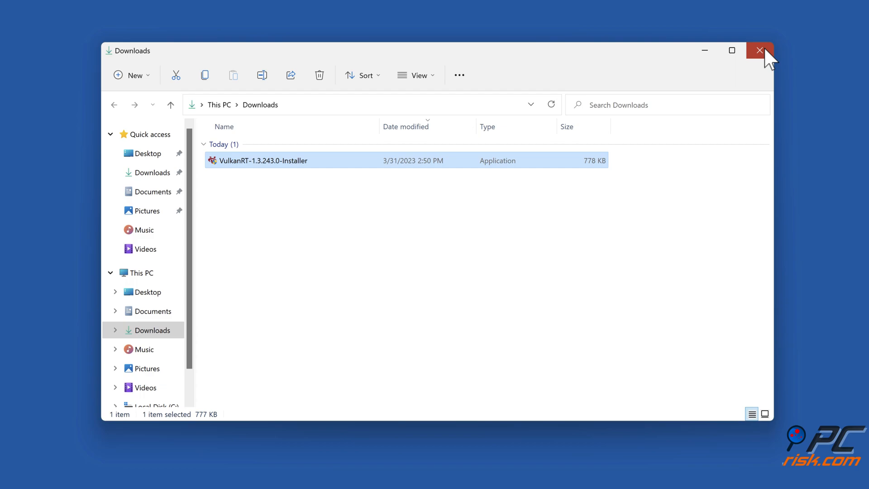
- Close the Downloads folder window in File Explorer to return to the desktop
{"action": "left_click", "coordinate": [759, 50]}
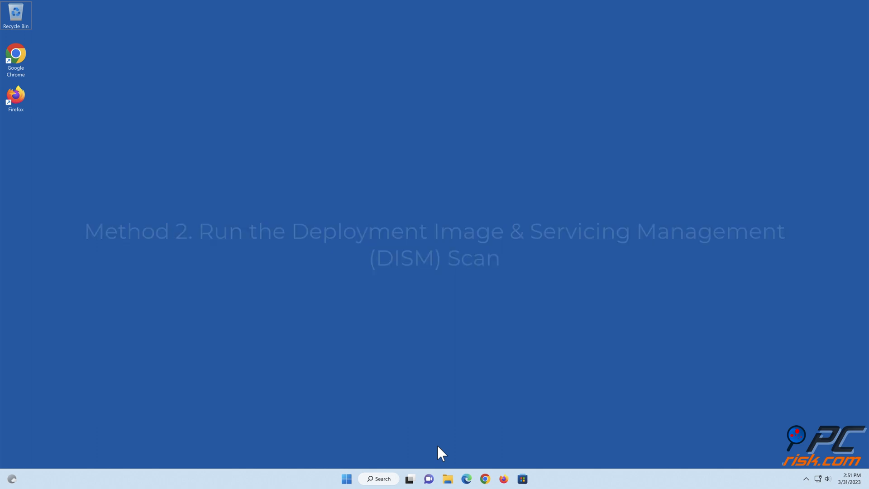
- Bring up the Run dialog with Win+R, its command field empty
{"action": "key", "text": "Win+r"}
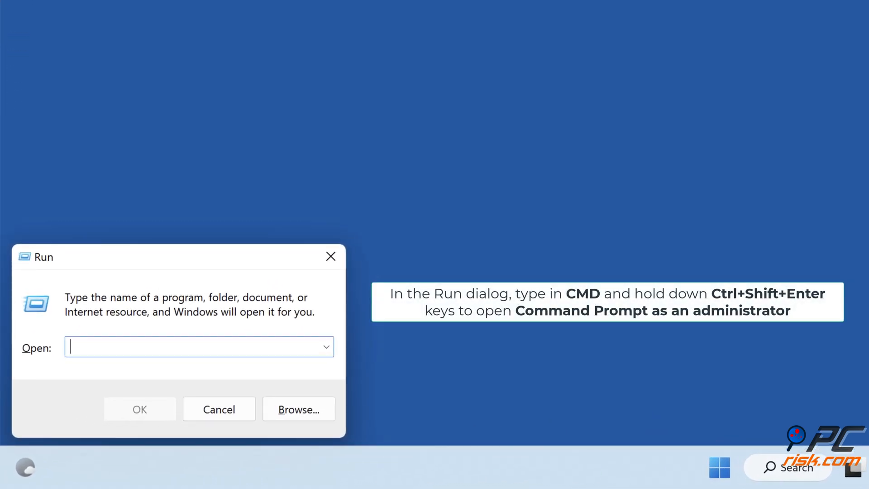